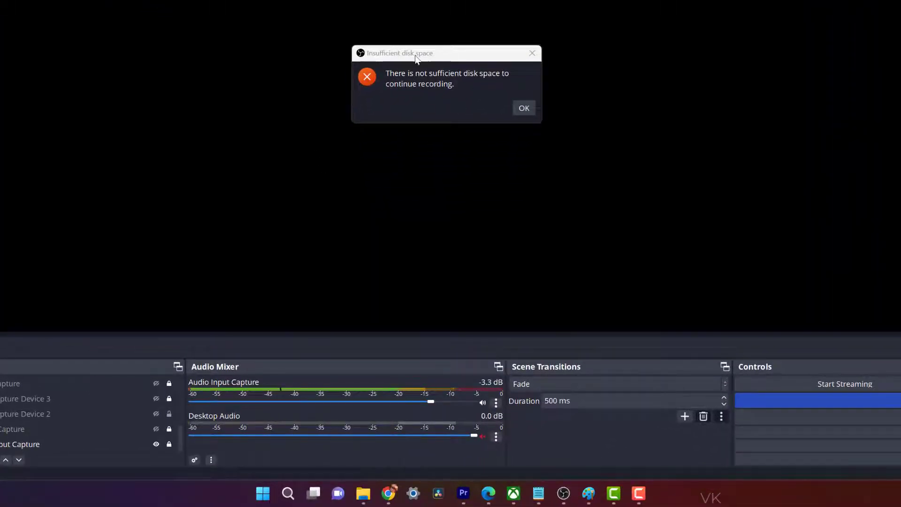
mouse_move(418, 83)
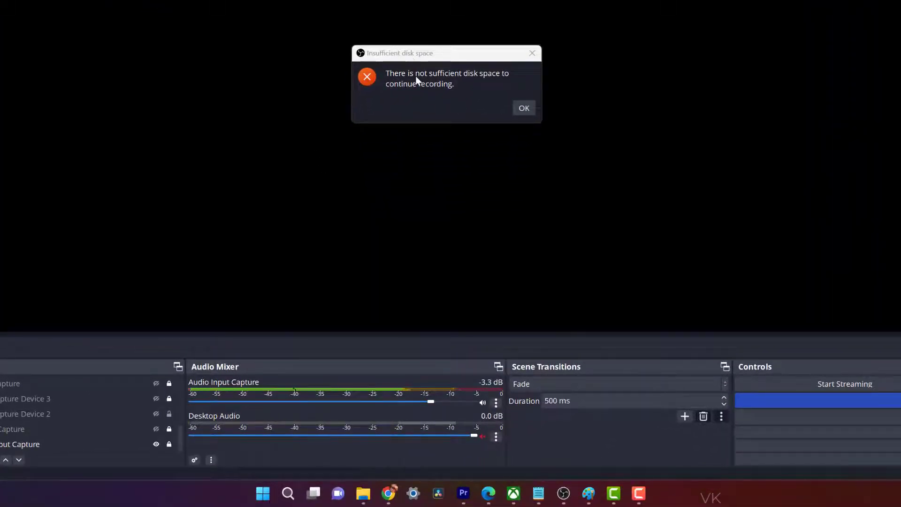
mouse_move(419, 93)
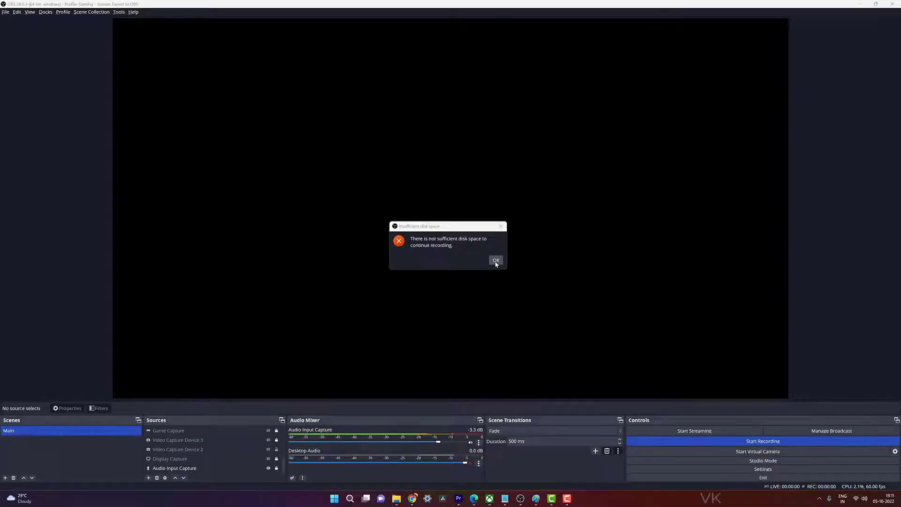
Dismiss the 'insufficient disk space' recording error with OK
click(495, 260)
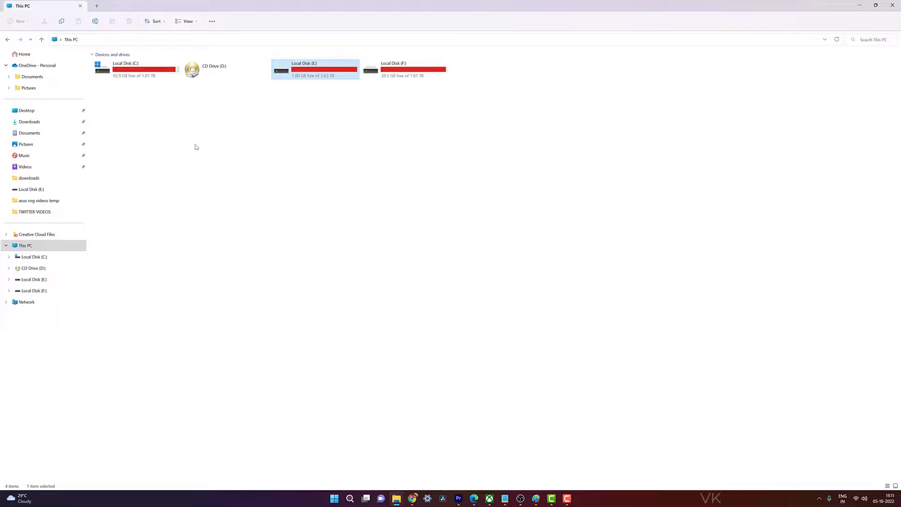
mouse_move(189, 144)
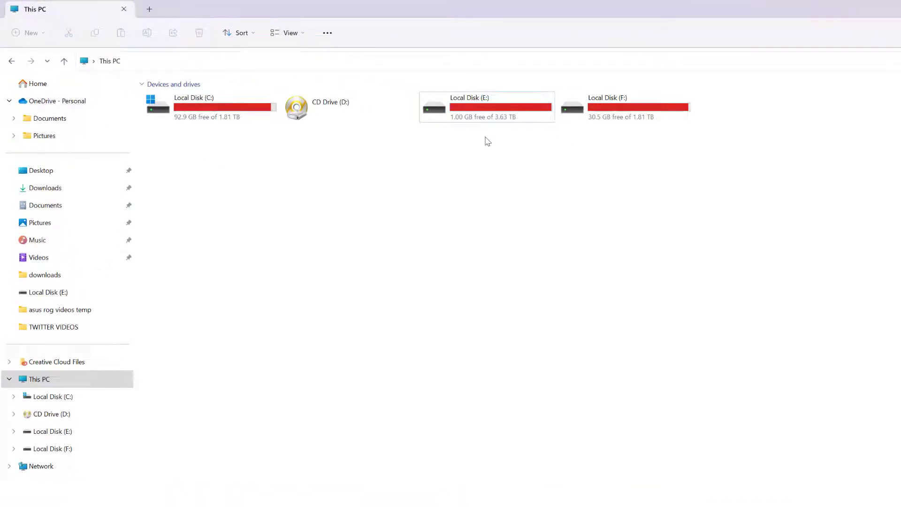
Inspect Local Disk (E:) in This PC, confirming it has only 1.00 GB free of 3.63 TB
click(483, 113)
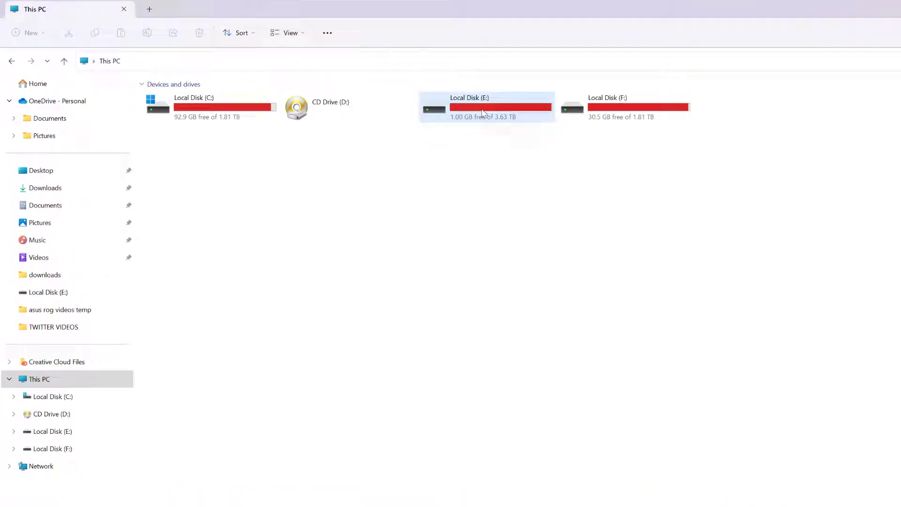
mouse_move(458, 127)
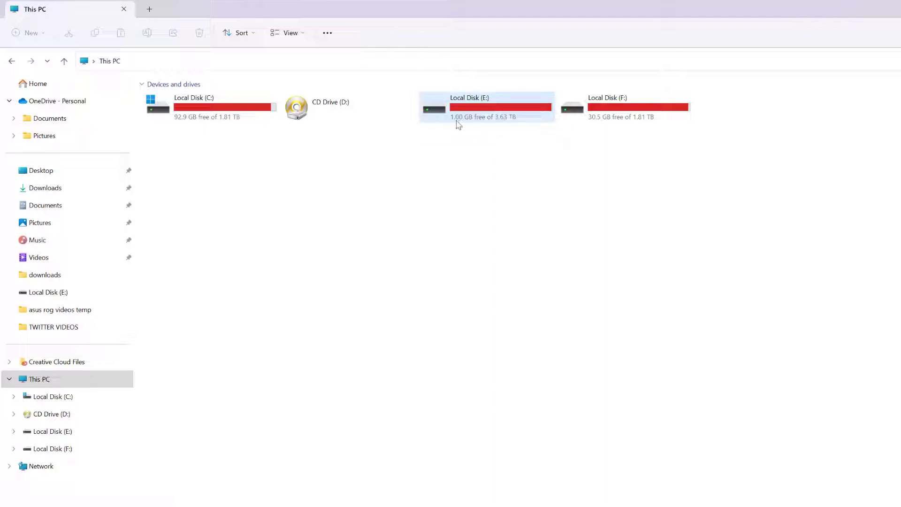
mouse_move(458, 126)
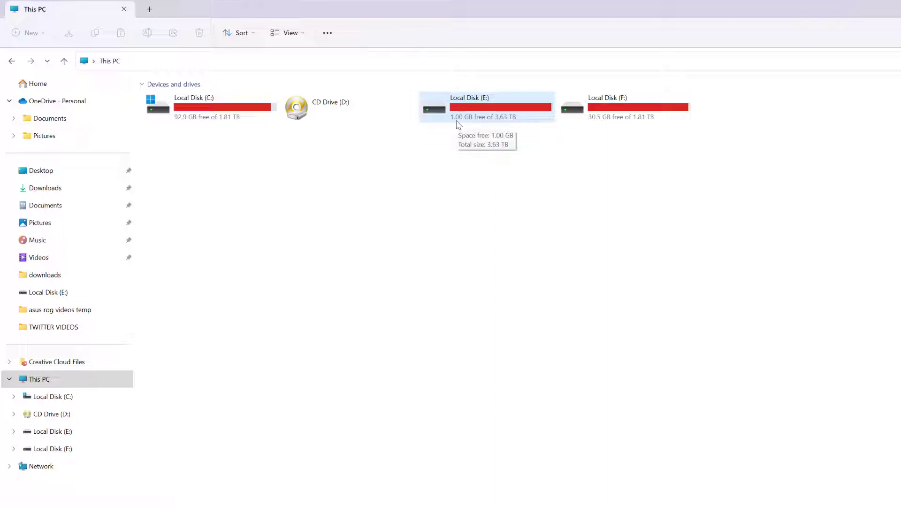
mouse_move(461, 111)
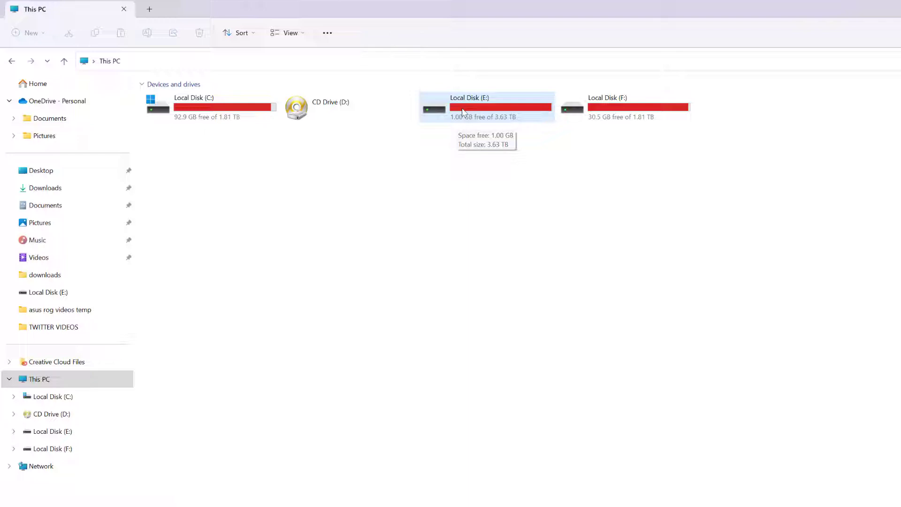
mouse_move(473, 116)
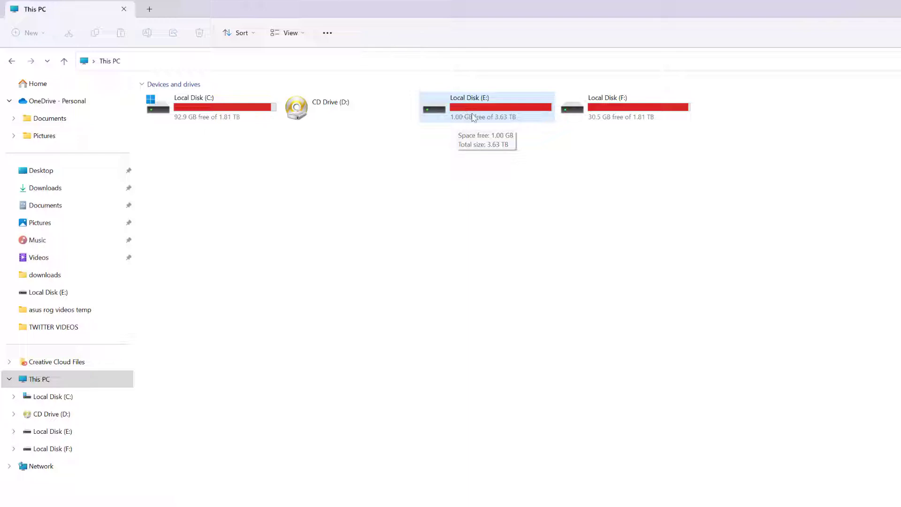
mouse_move(599, 121)
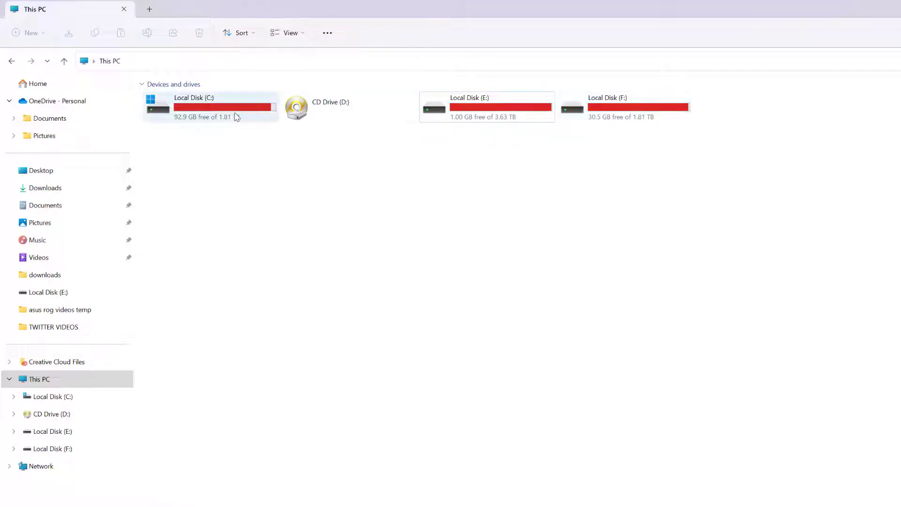
mouse_move(223, 111)
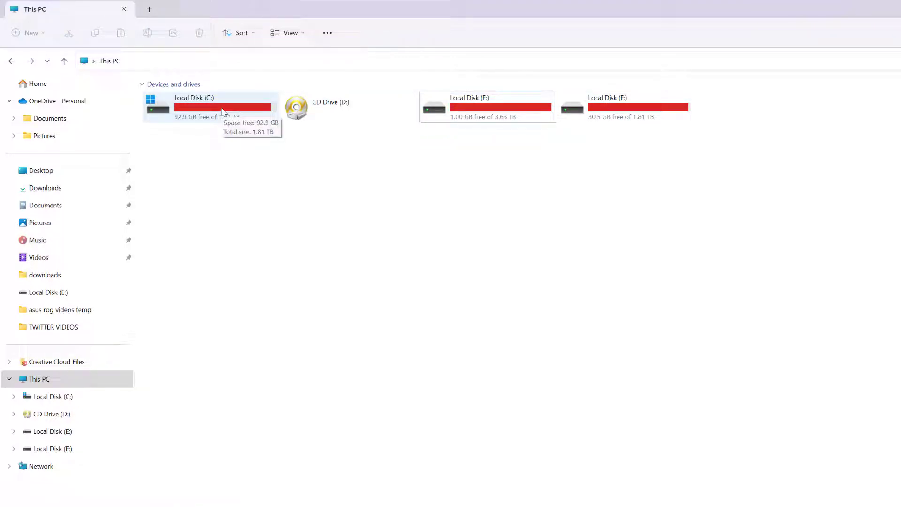
click(486, 106)
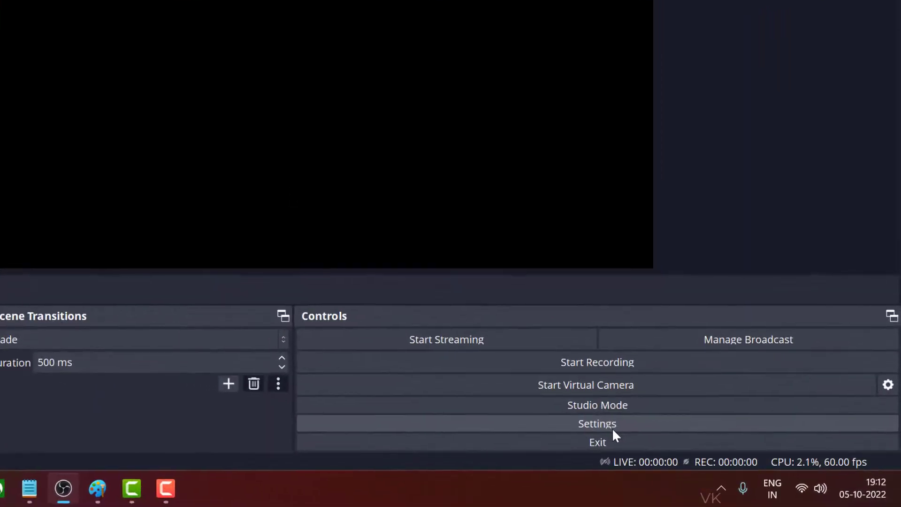
Reach the Output > Recording settings showing path E:/OBS Videos and start choosing a new folder
click(597, 423)
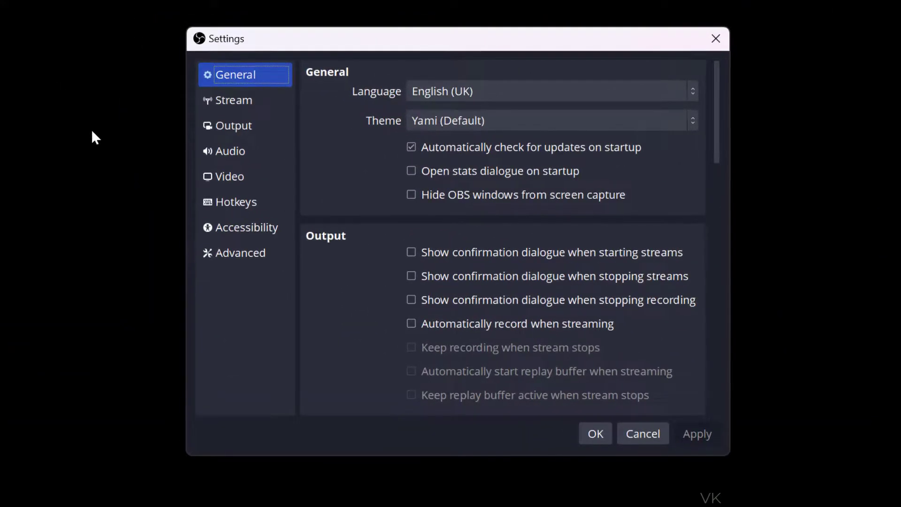
click(234, 126)
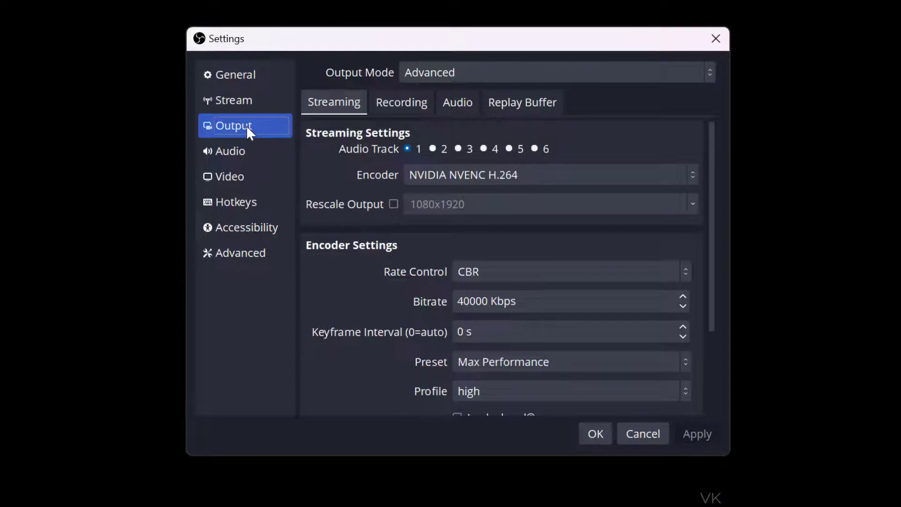
click(402, 102)
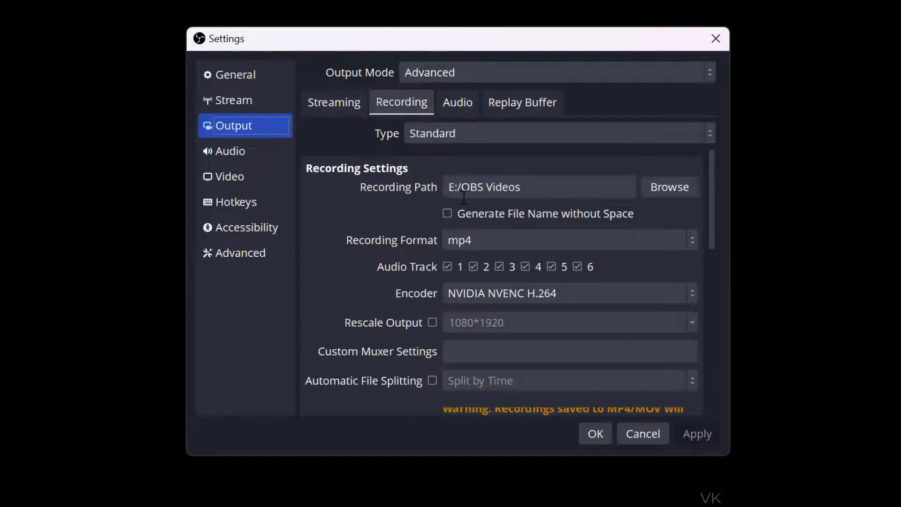
click(525, 186)
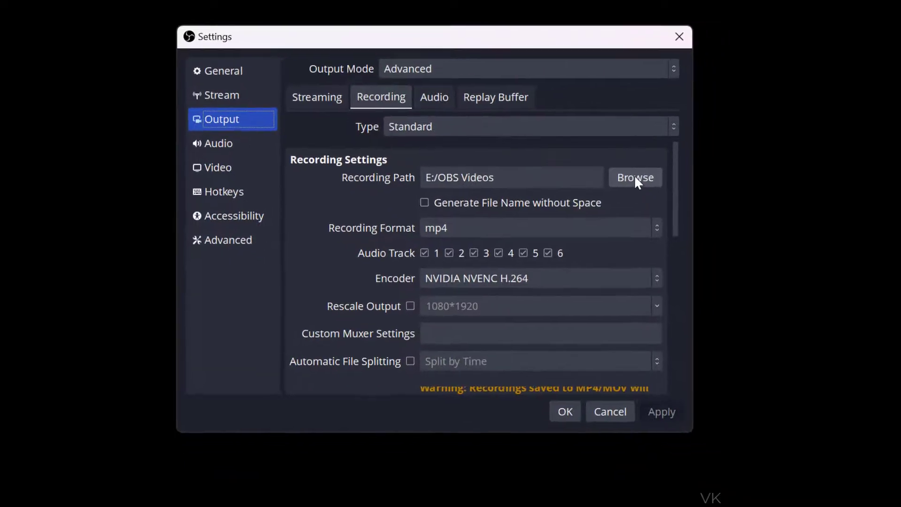
click(634, 177)
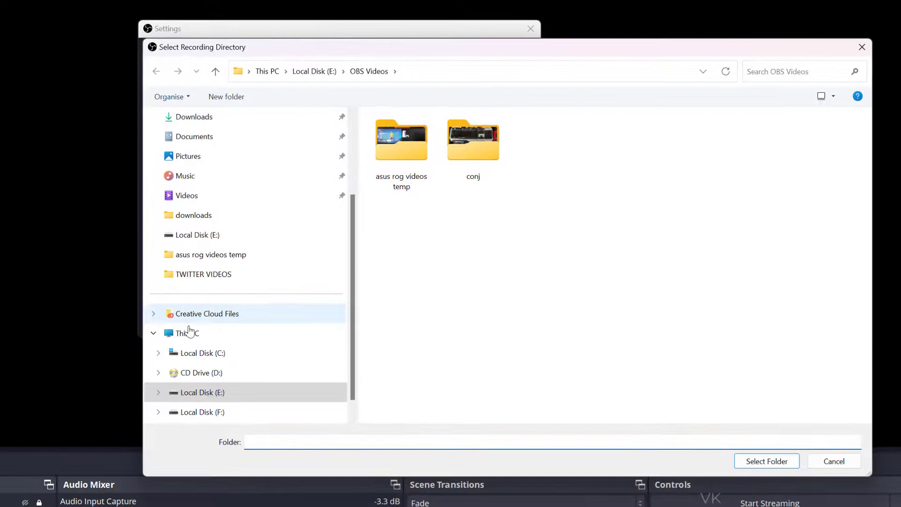
Create a new folder 'obs recordings new' on Local Disk (F:) for recordings
click(201, 412)
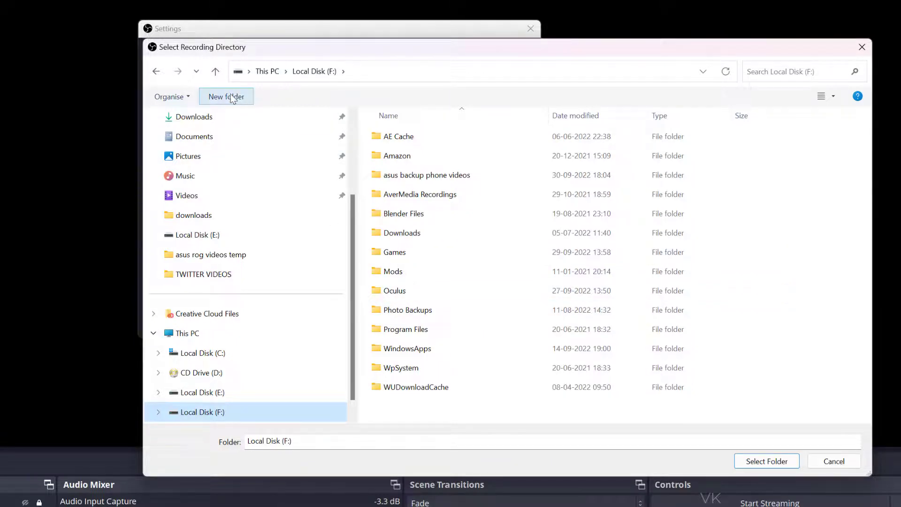
click(225, 96)
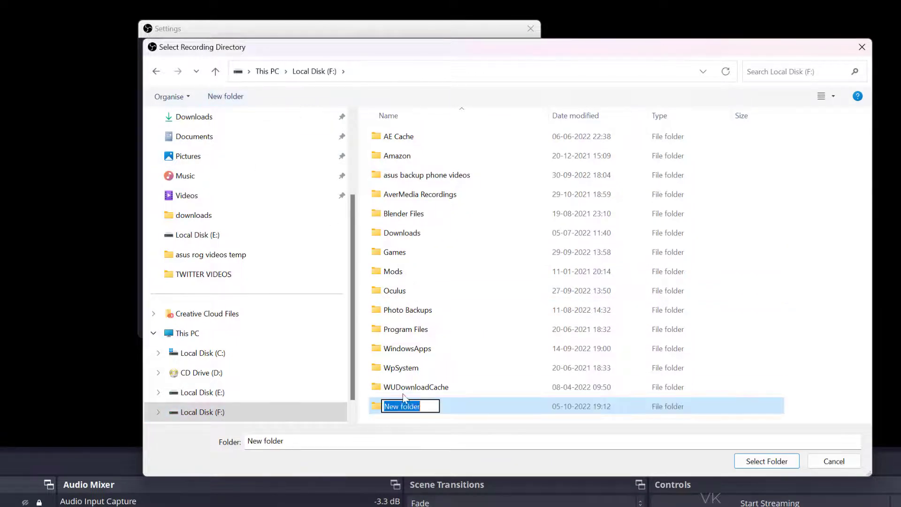
text(obs recordings new)
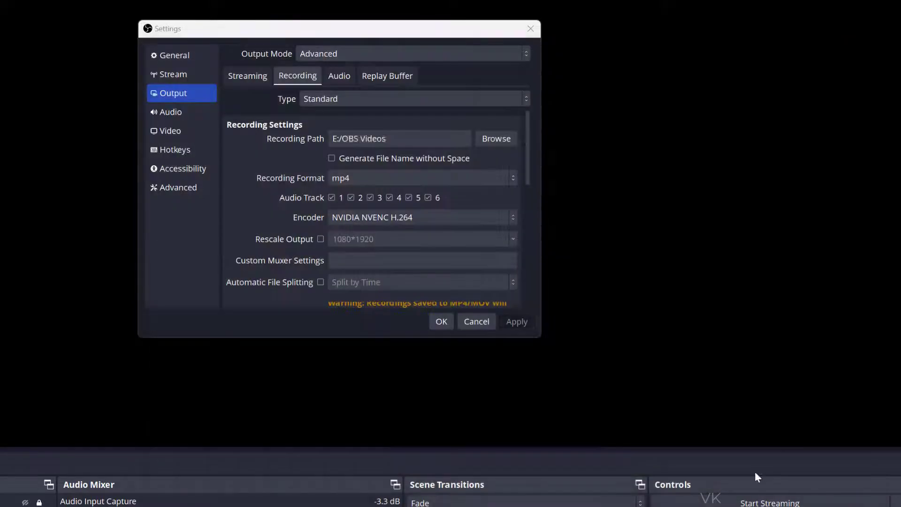
Apply the new recording location, then run and stop a test recording without the disk space error
click(516, 321)
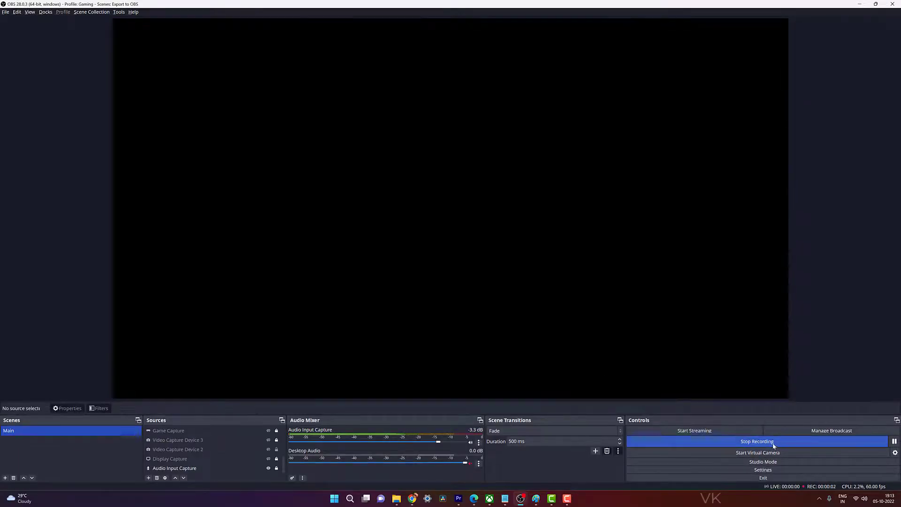
click(762, 470)
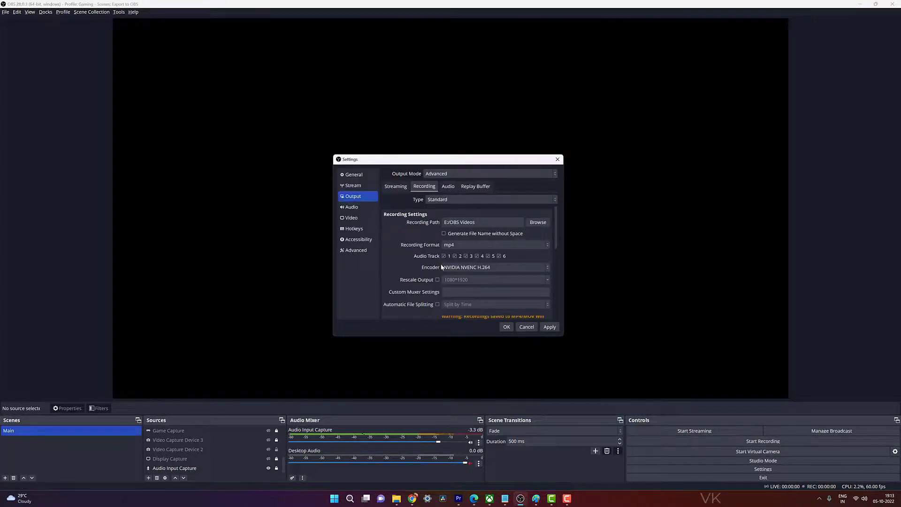